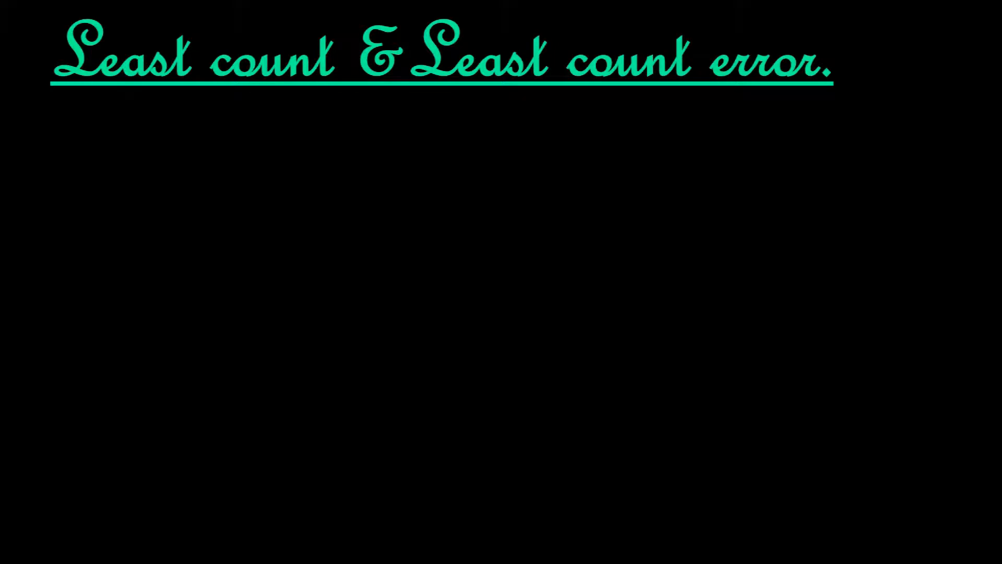
type("Least measurement possible with")
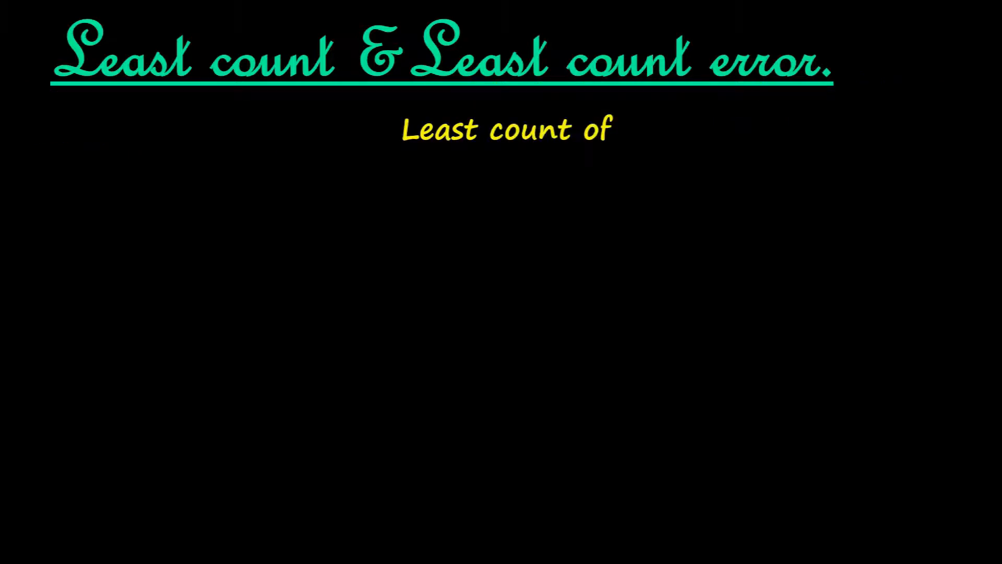
type("a meter scale is")
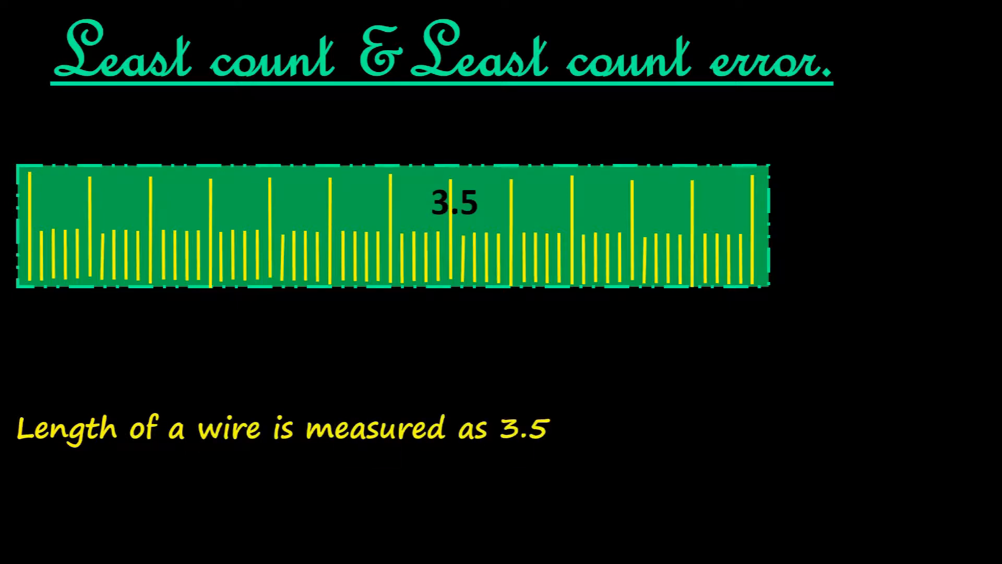
type("cm. There will")
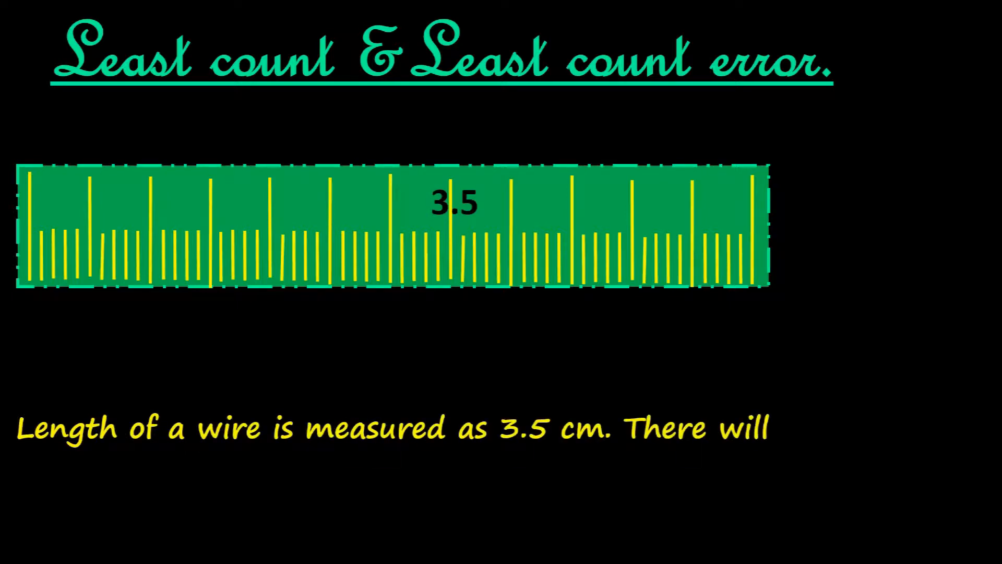
type("be no error in first digit .But 0")
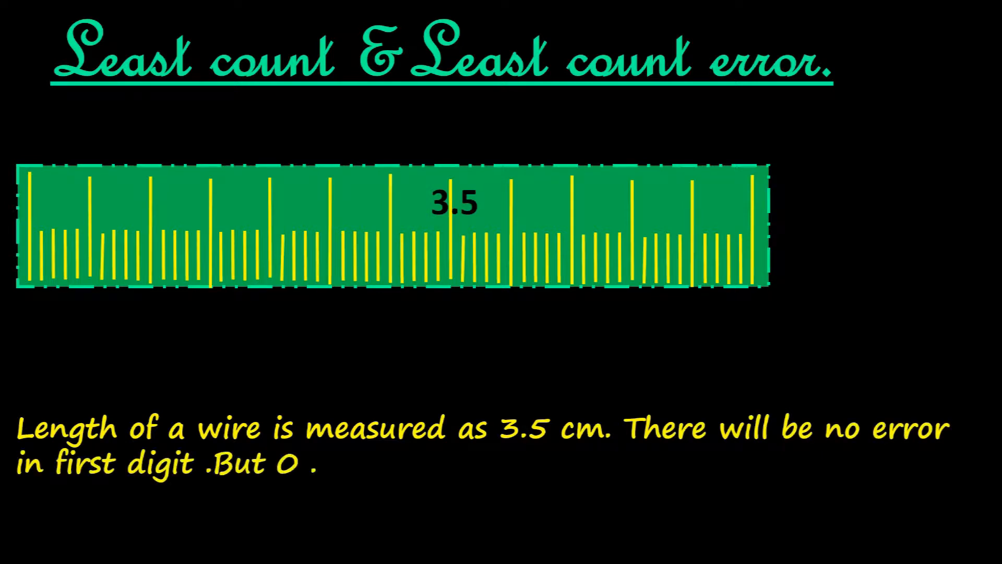
type(".5 can be 0")
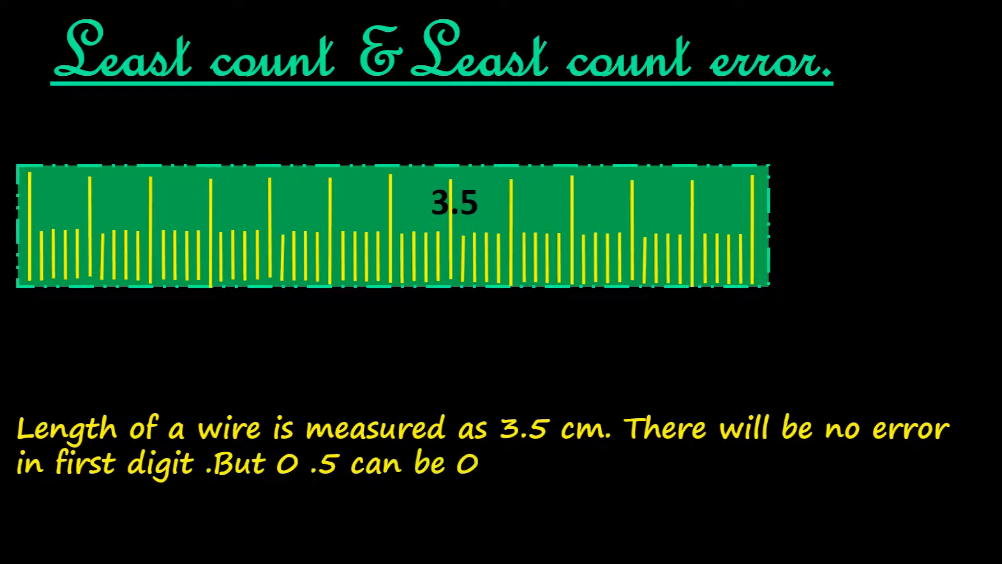
type(".4 or 0.6")
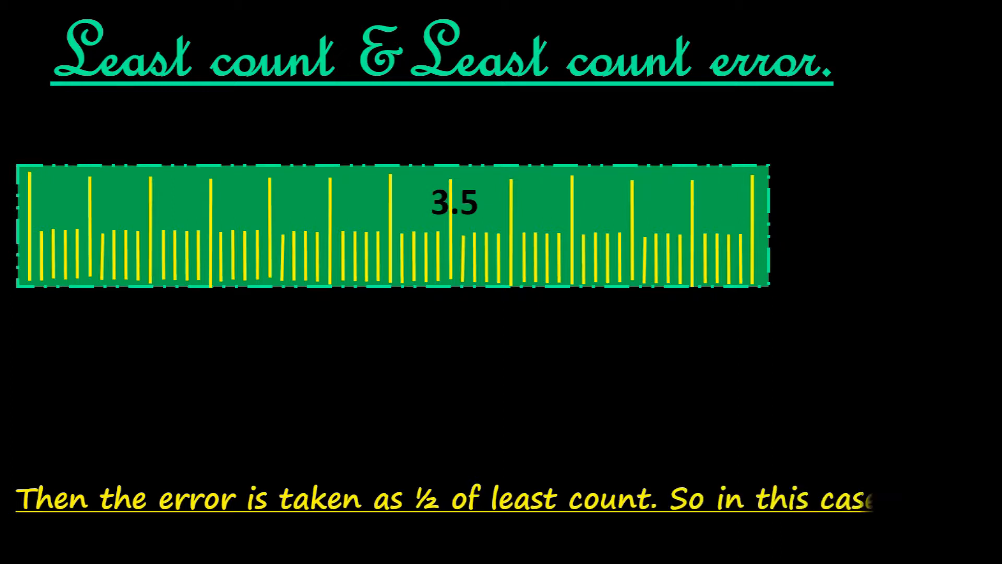
type(", the reading can be 3.45 or 3.")
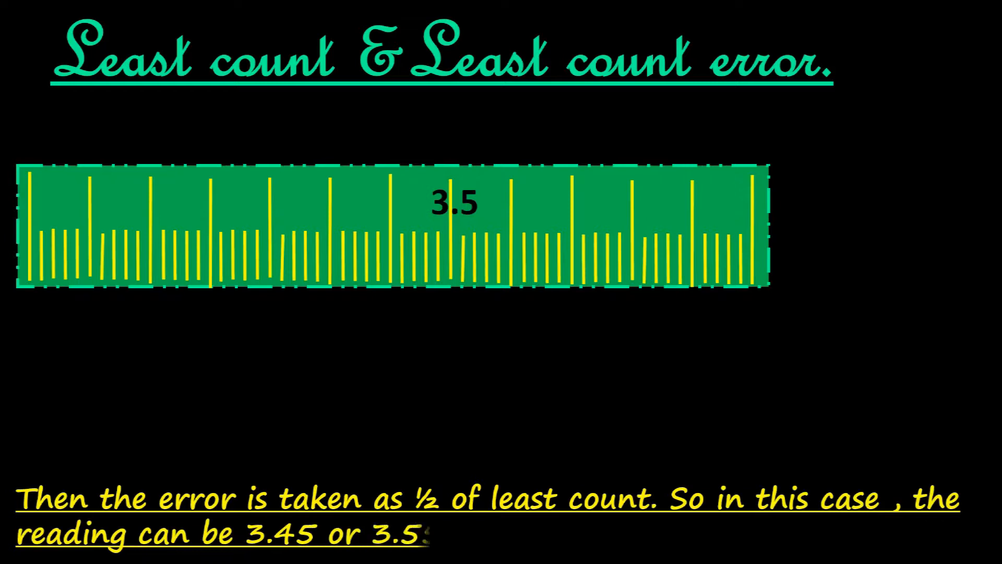
type("5.")
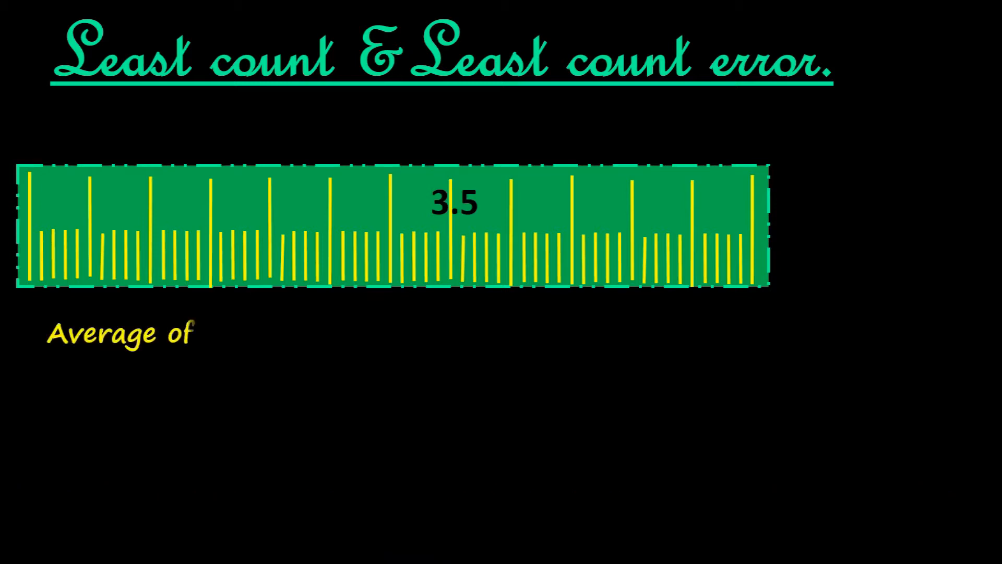
type("several readings is taken")
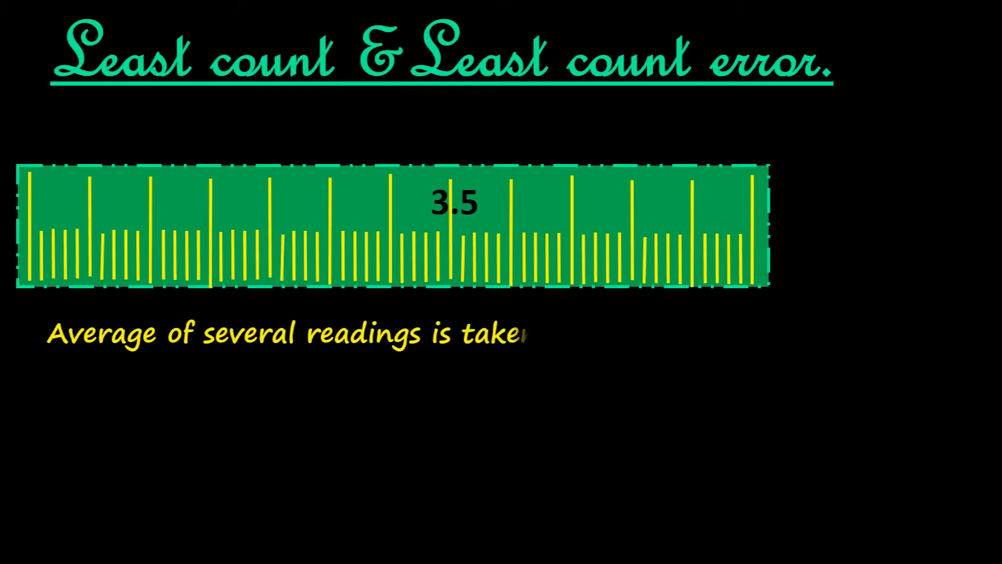